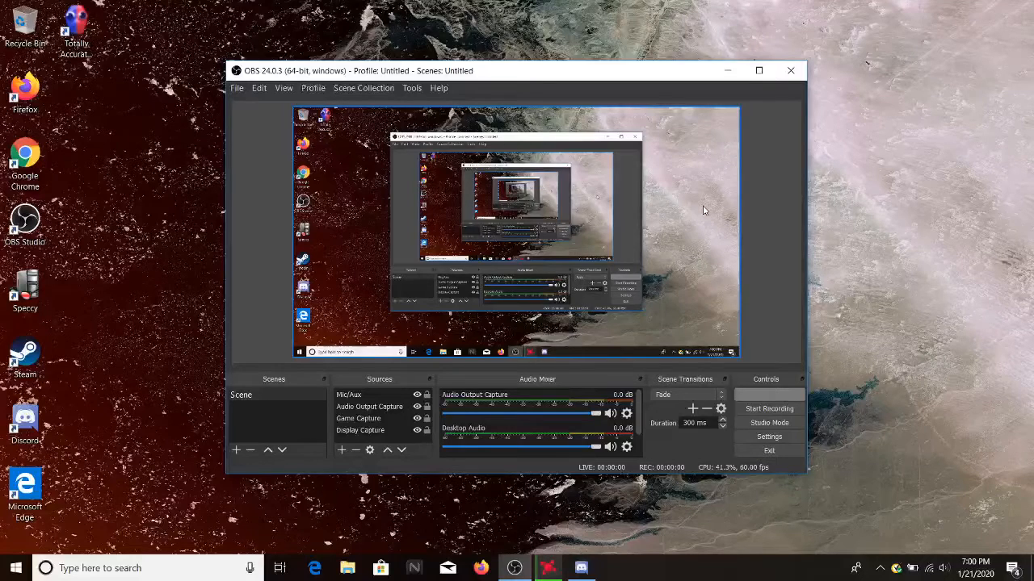
Step: Start the live stream of the desktop capture scene
{"action": "left_click", "coordinate": [768, 395]}
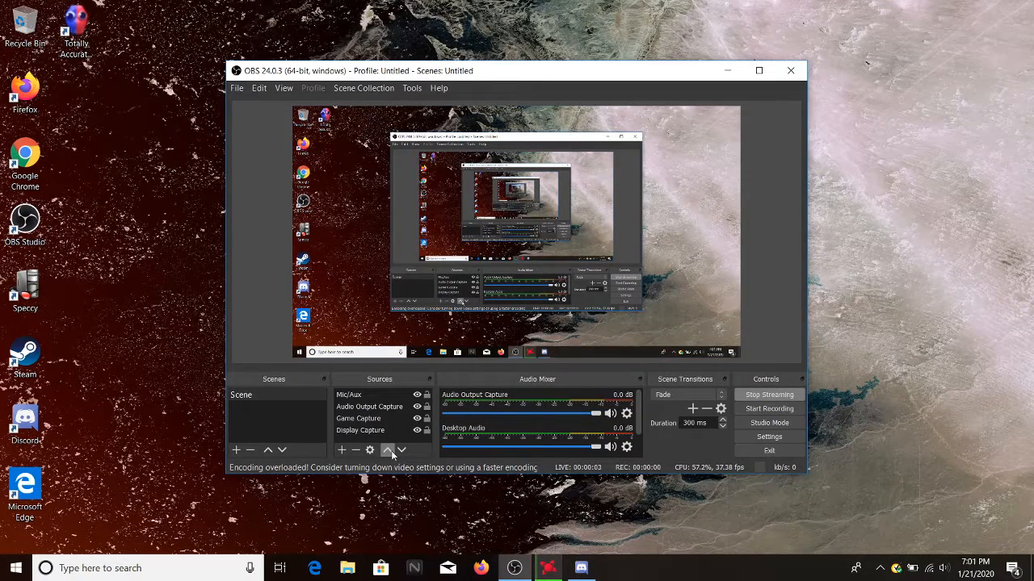
Step: Open the add-source menu under the Sources panel
{"action": "left_click", "coordinate": [341, 449]}
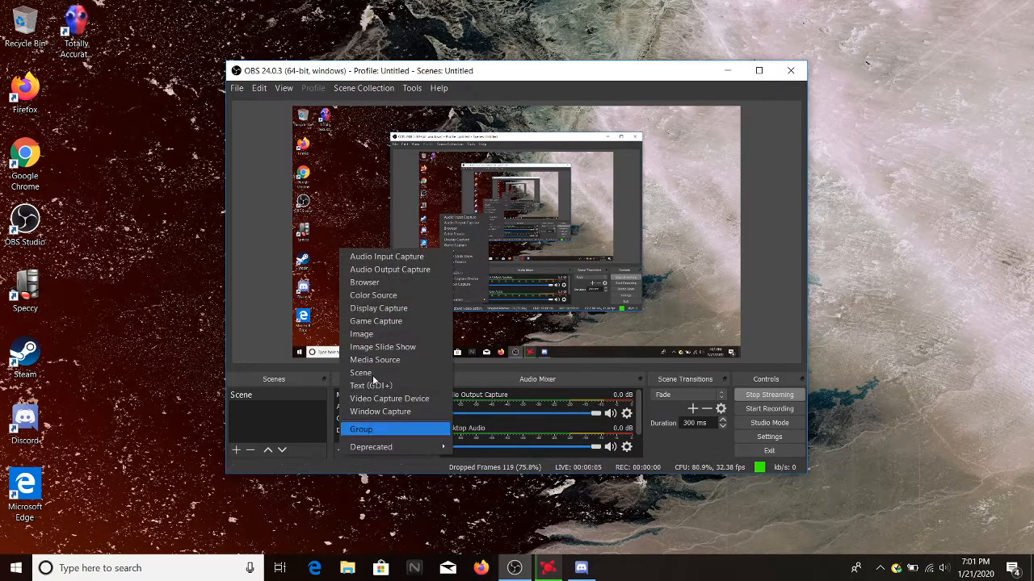
{"action": "mouse_move", "coordinate": [389, 399]}
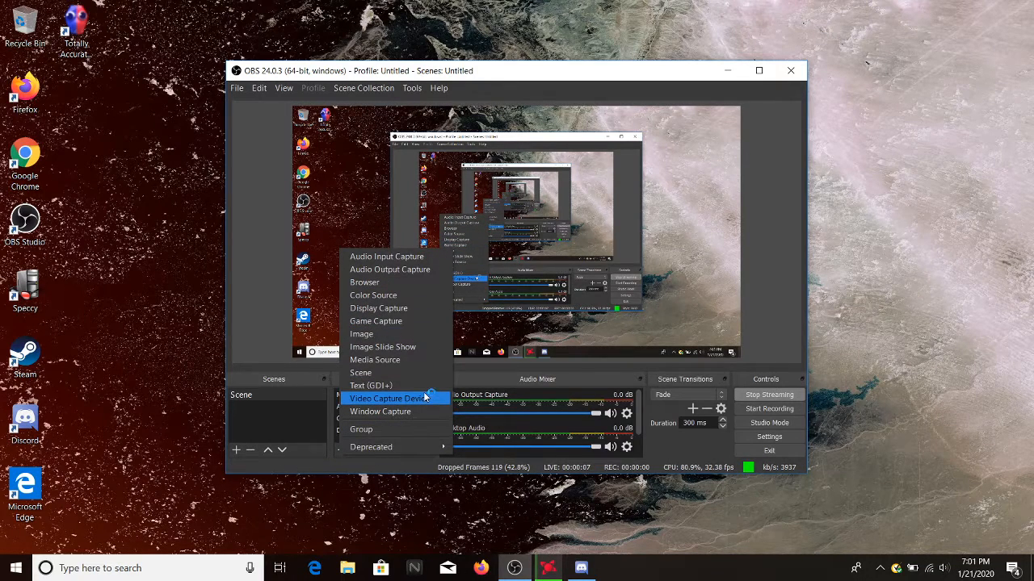
{"action": "mouse_move", "coordinate": [395, 359]}
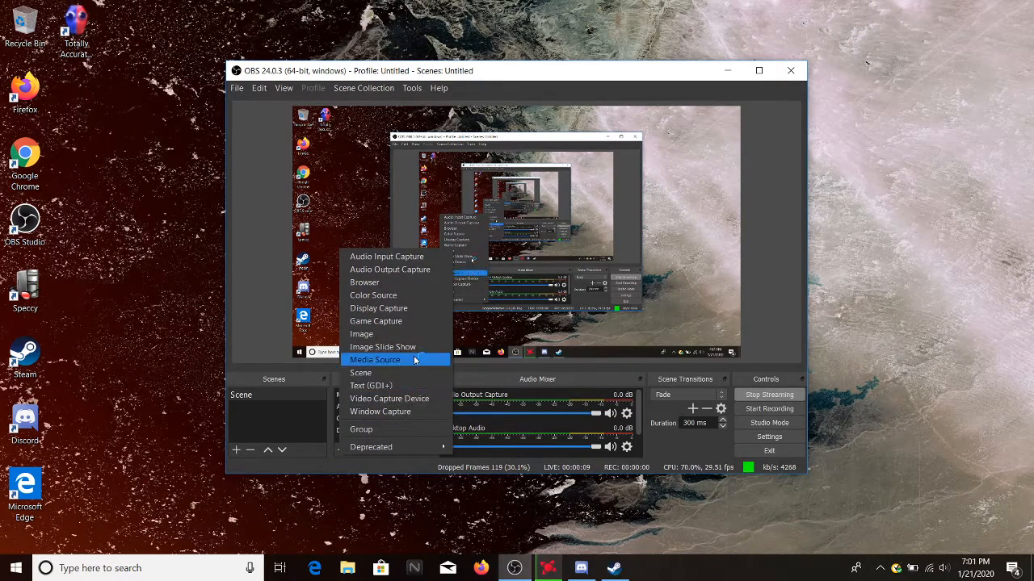
{"action": "mouse_move", "coordinate": [382, 346]}
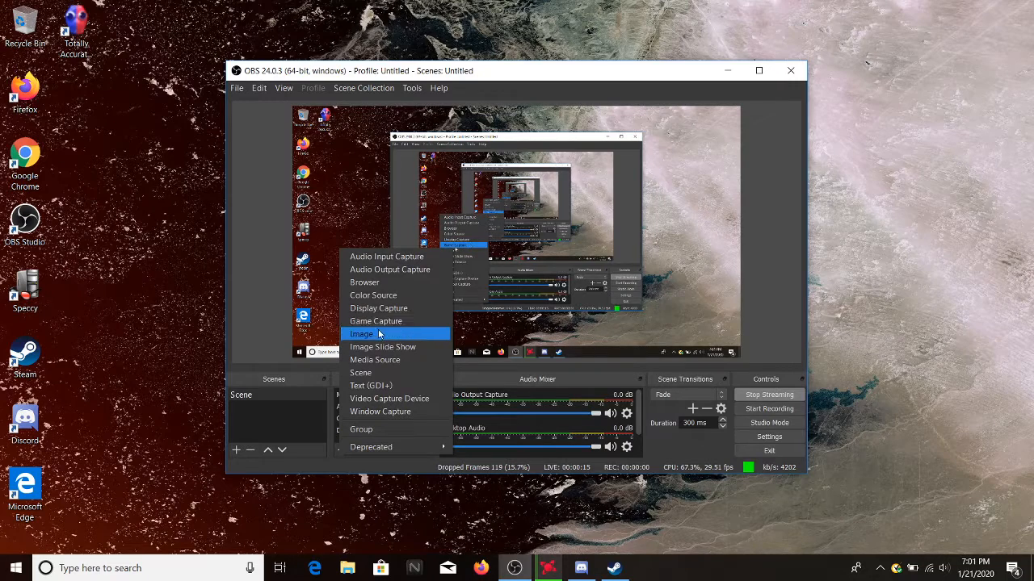
{"action": "mouse_move", "coordinate": [389, 399]}
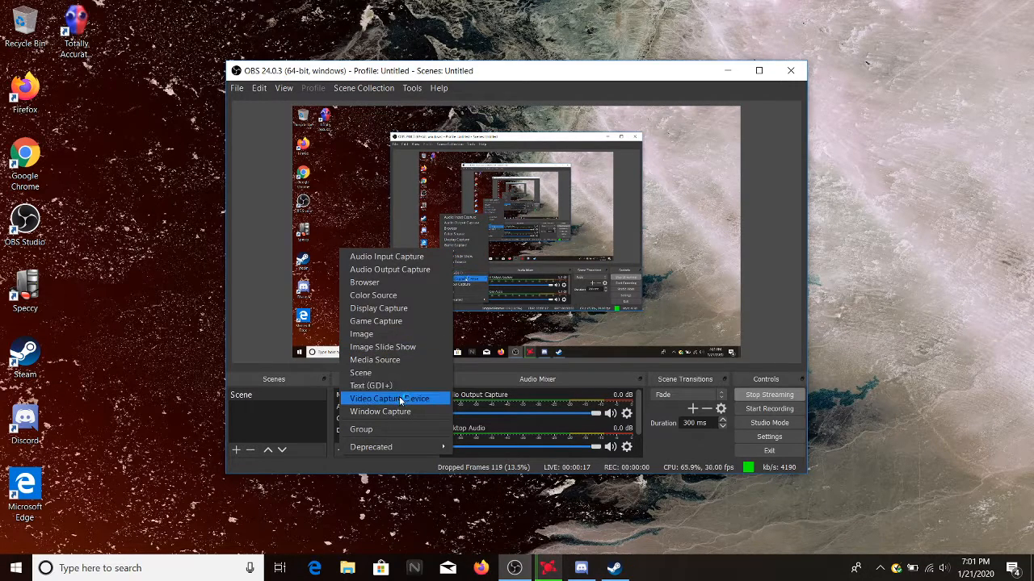
Step: Add a new Video Capture Device source for the webcam
{"action": "left_click", "coordinate": [388, 398]}
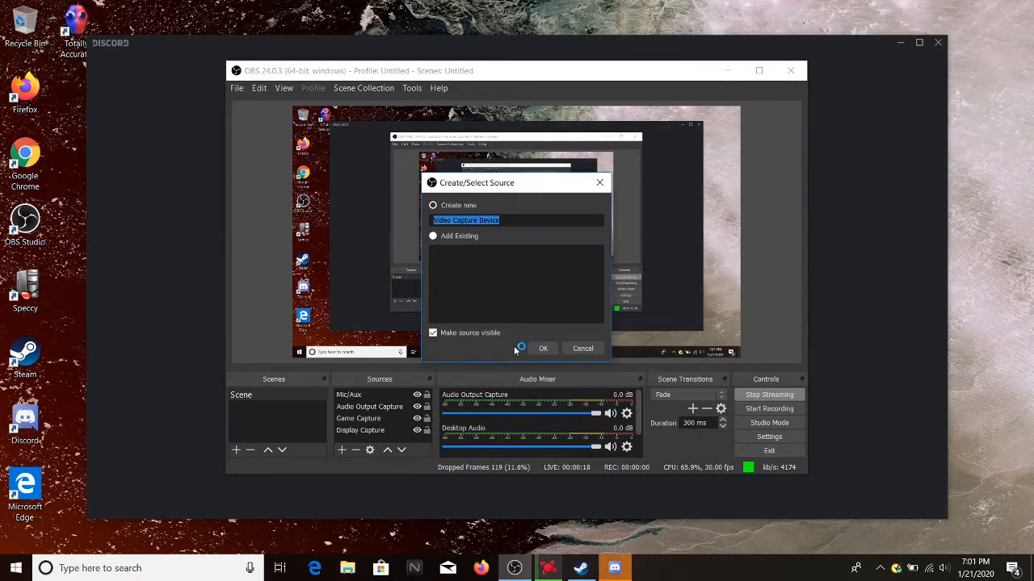
{"action": "left_click", "coordinate": [543, 348]}
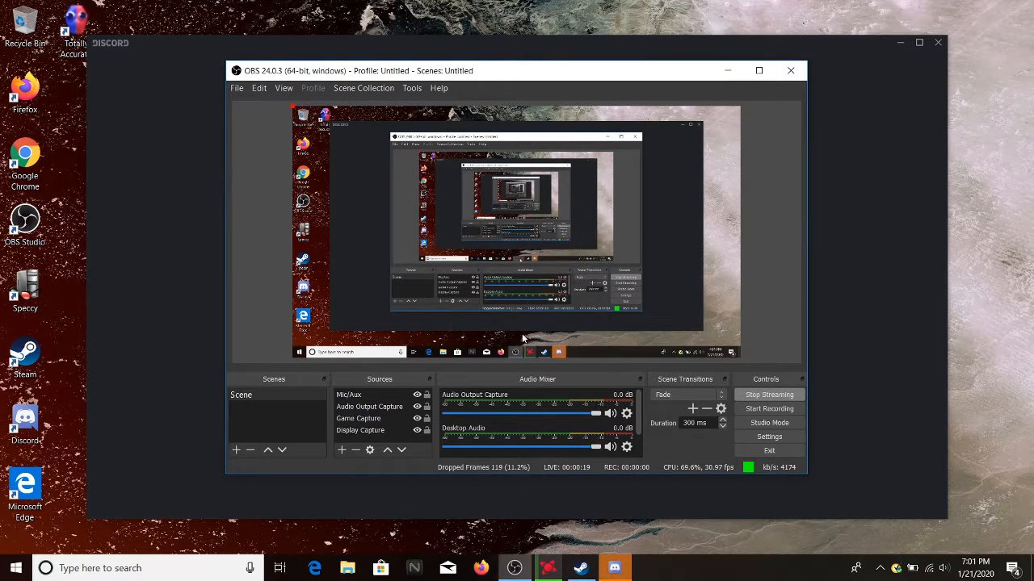
{"action": "mouse_move", "coordinate": [499, 362]}
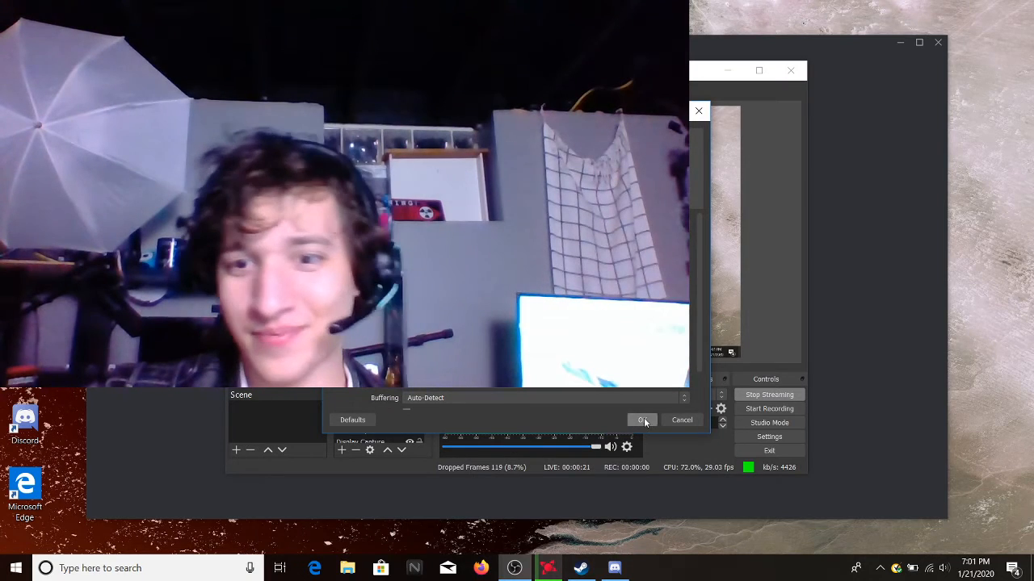
Step: Accept the Video Capture Device properties to place the webcam feed in the scene
{"action": "left_click", "coordinate": [641, 420]}
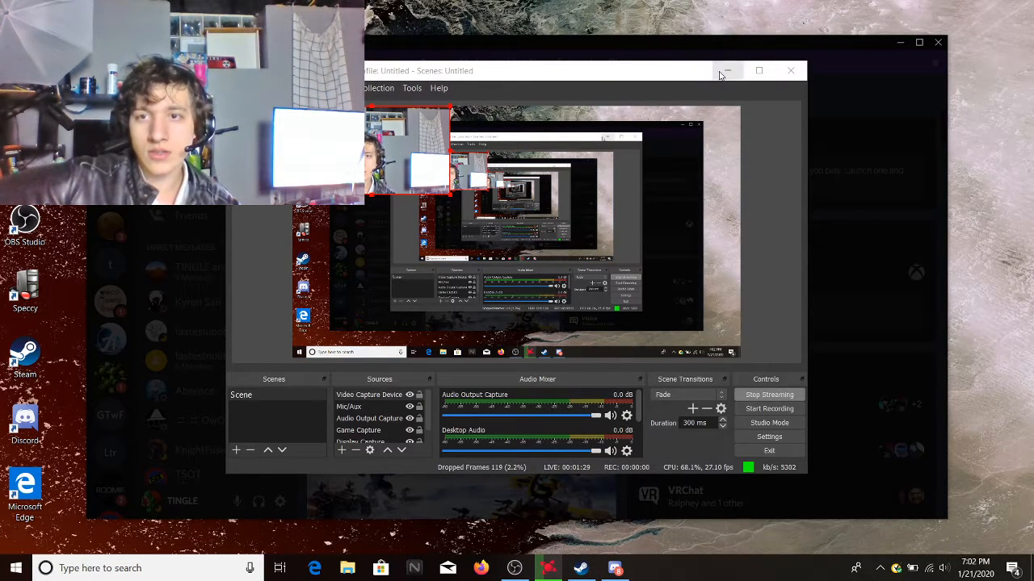
{"action": "left_click", "coordinate": [725, 70]}
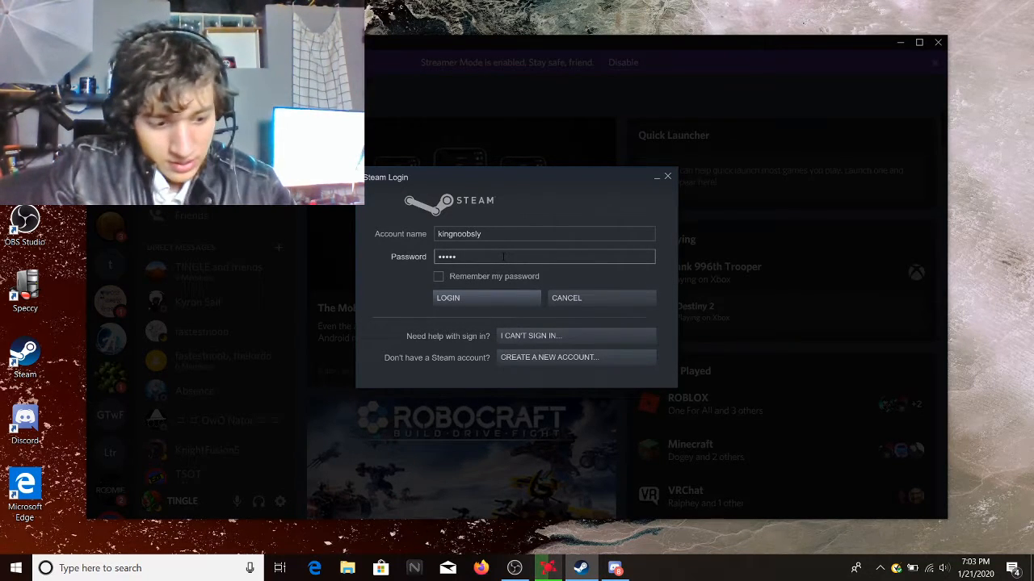
Step: Enter the Steam password, and switch Discord's audio to the Logitech USB Headset
{"action": "type", "text": "•••••"}
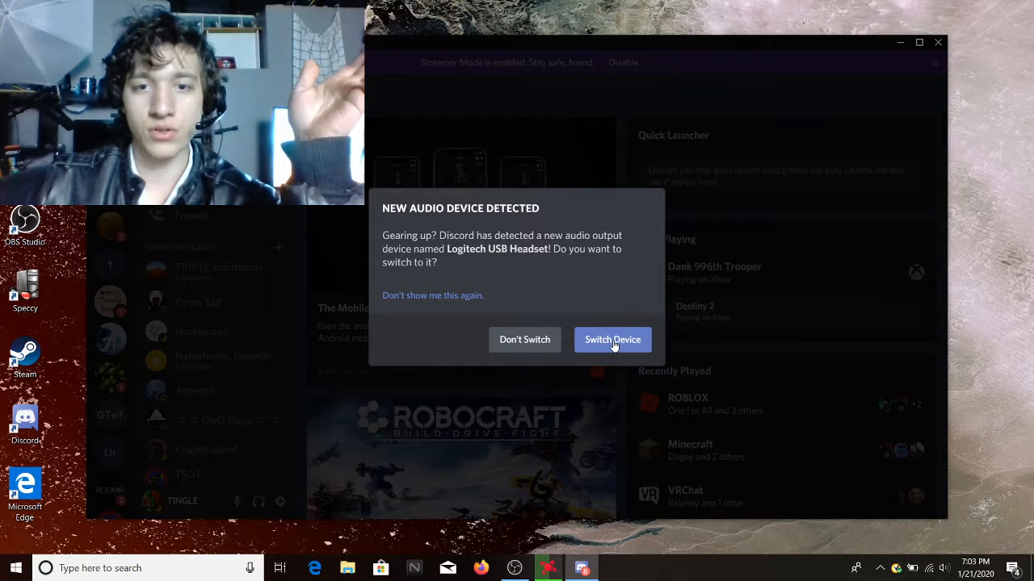
{"action": "left_click", "coordinate": [612, 339]}
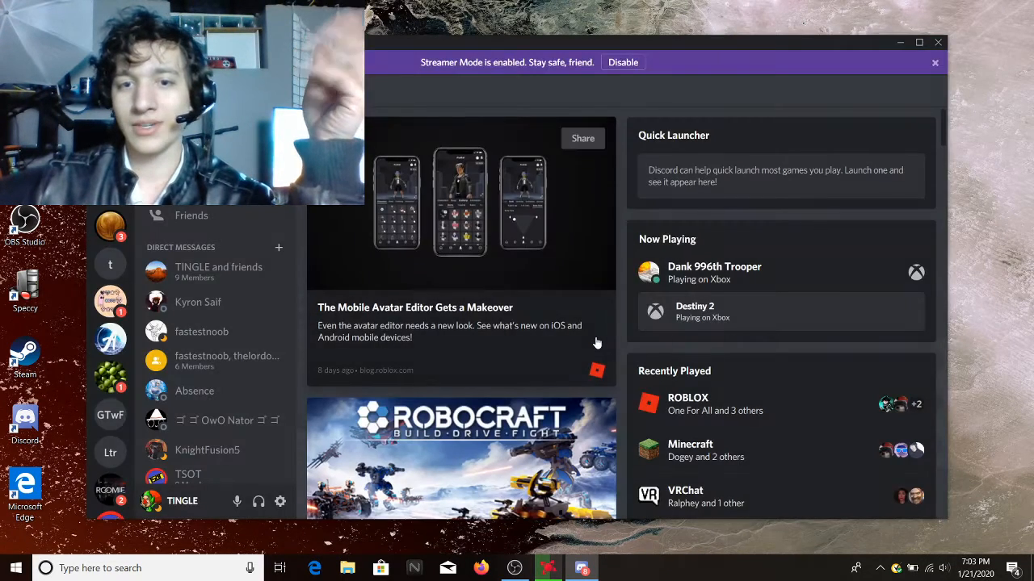